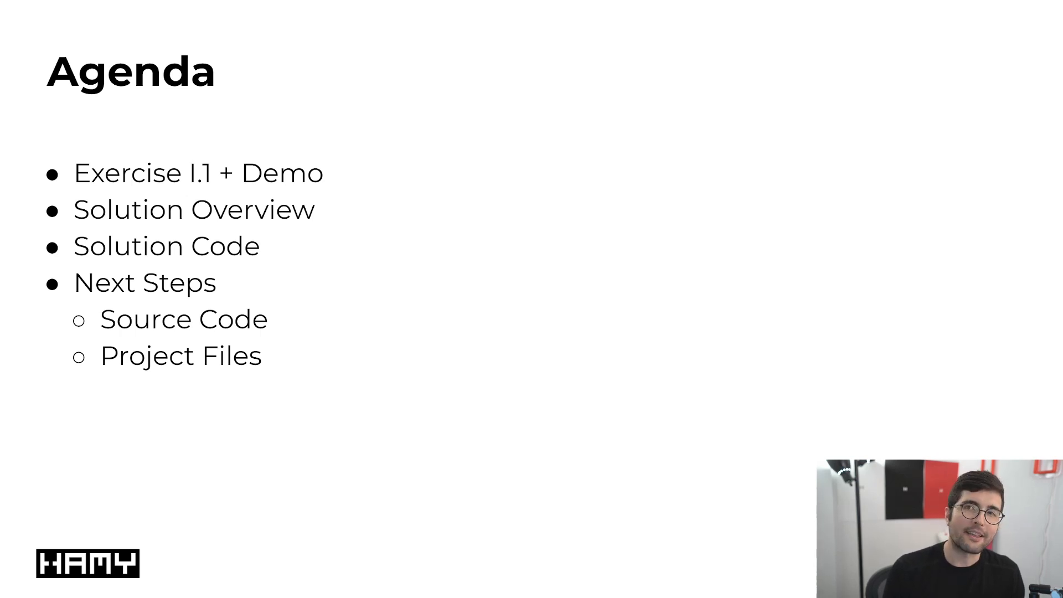
Advance the deck past the Agenda slide to the next part of the talk
key(right)
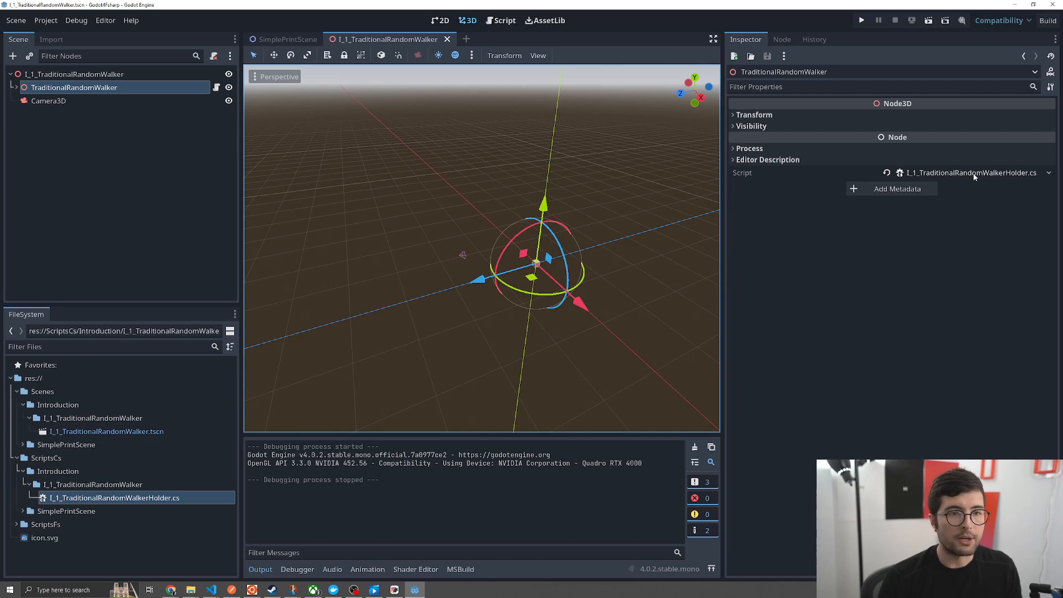
mouse_move(48, 100)
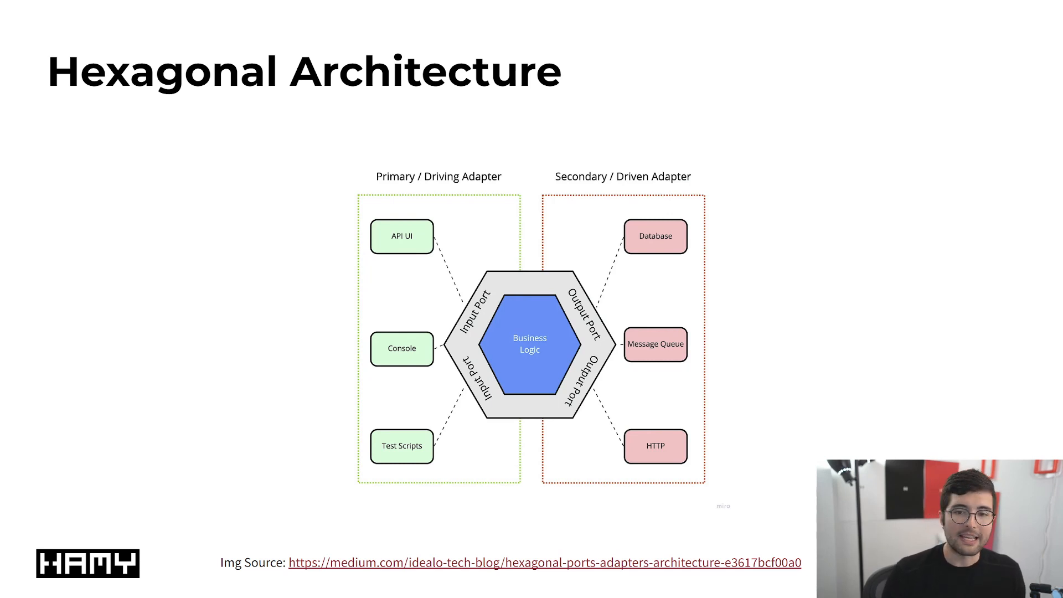
key(Right)
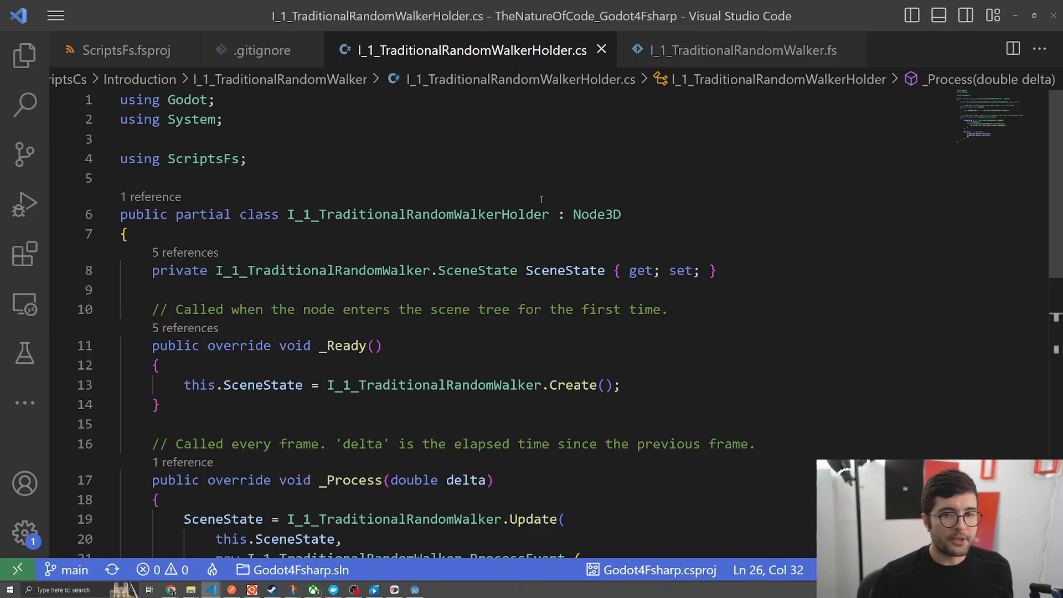
mouse_move(473, 65)
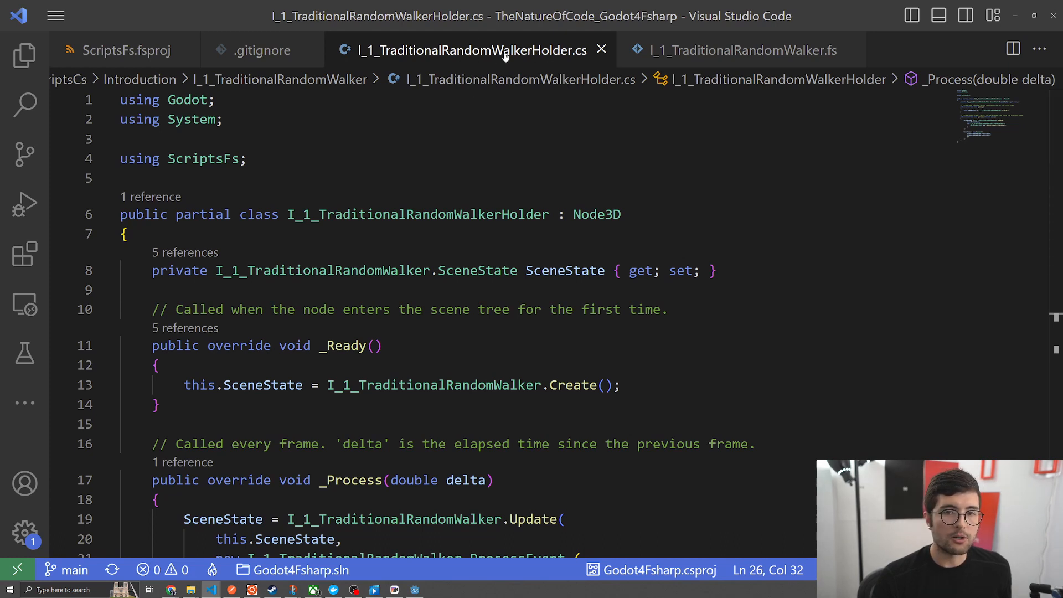
mouse_move(421, 131)
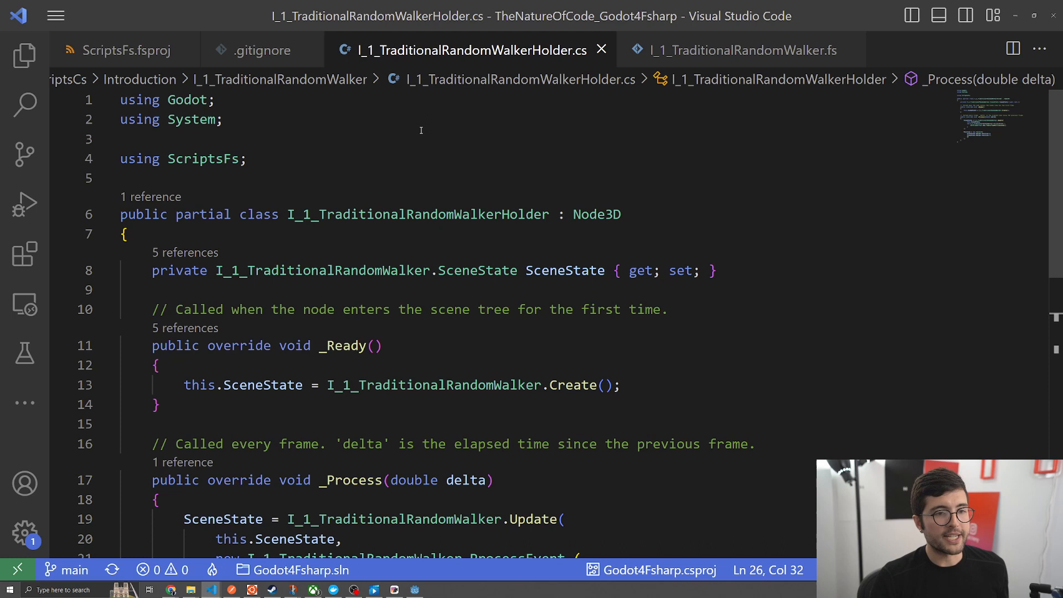
mouse_move(422, 155)
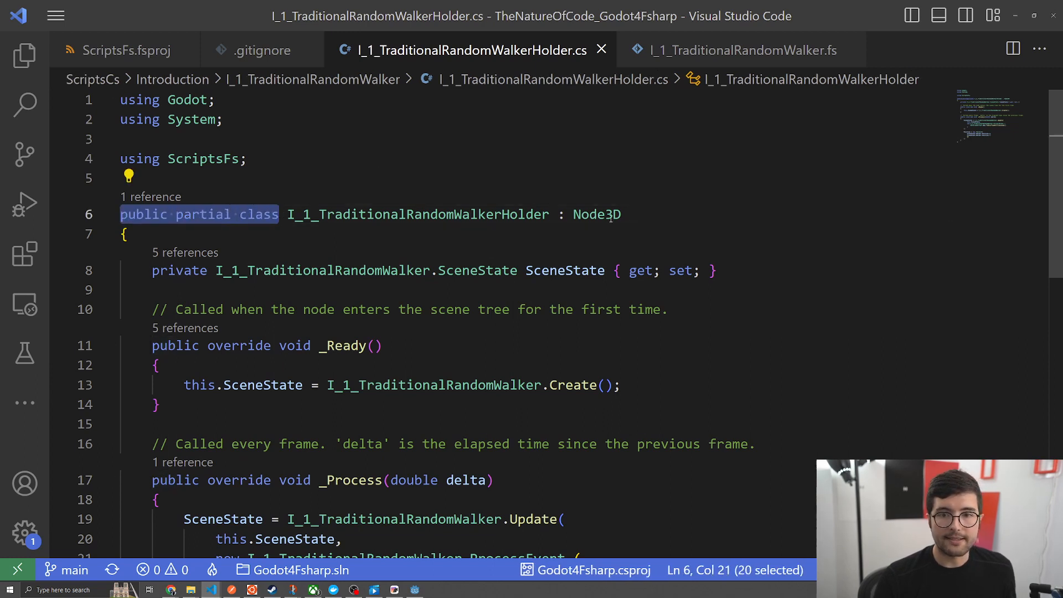
Highlight the SceneState type used by the holder's scene state property
double_click(597, 214)
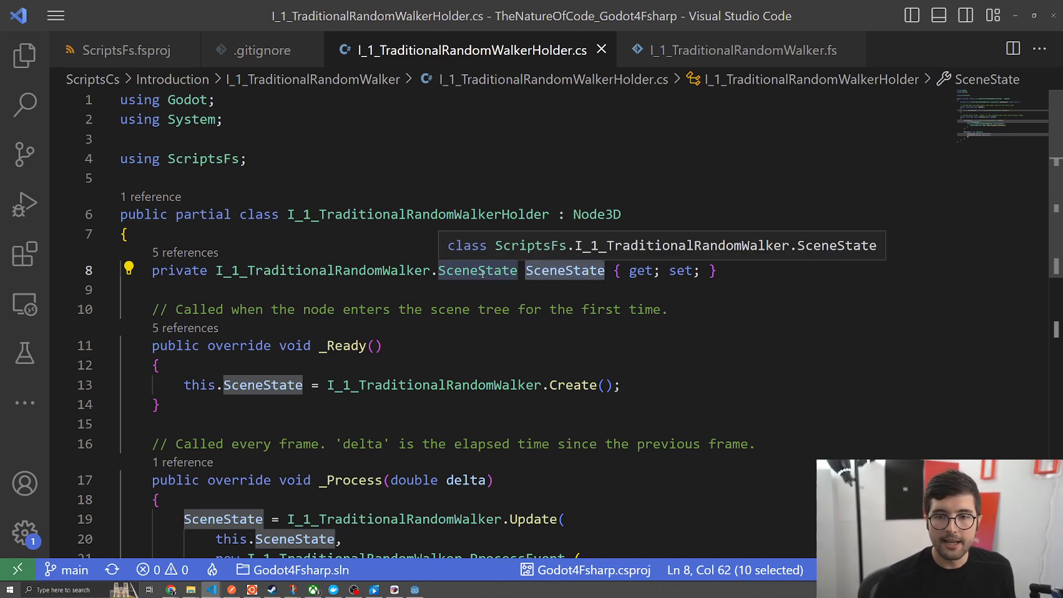
mouse_move(744, 288)
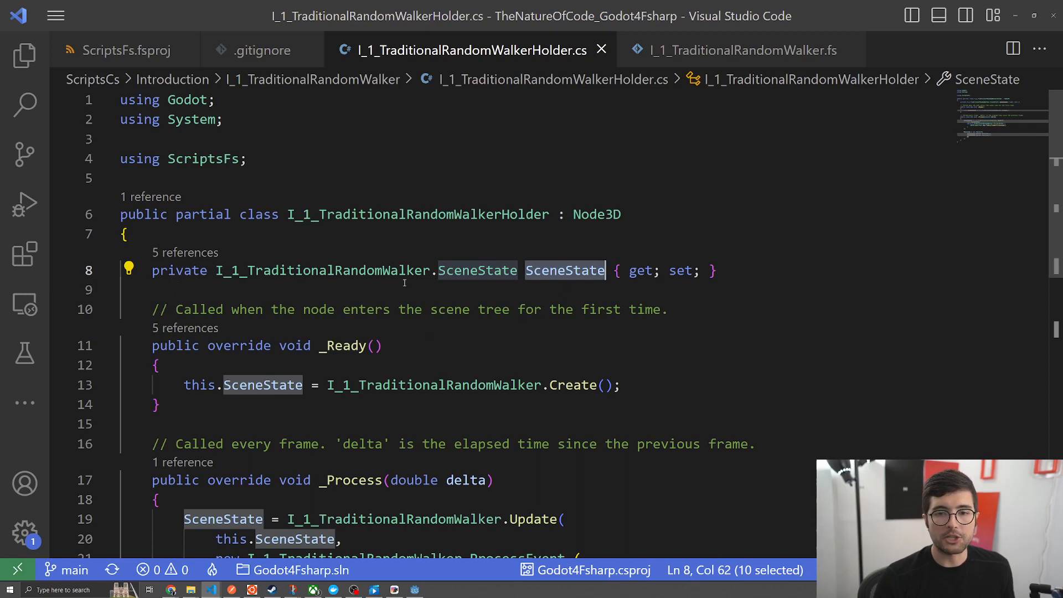
mouse_move(477, 270)
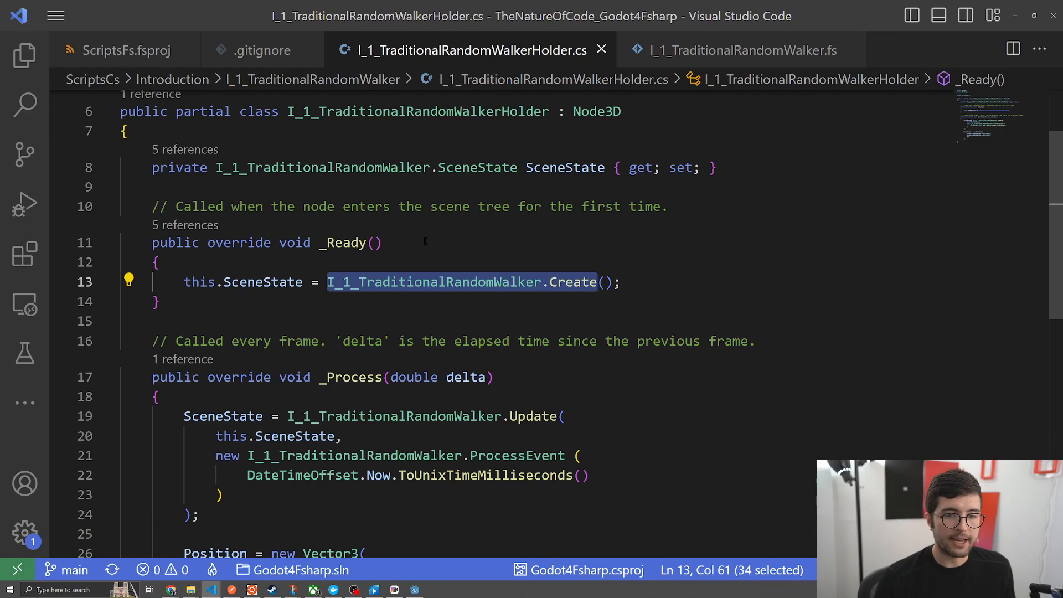
Leave the _Ready method and scroll down to the _Process method's Update call
click(373, 243)
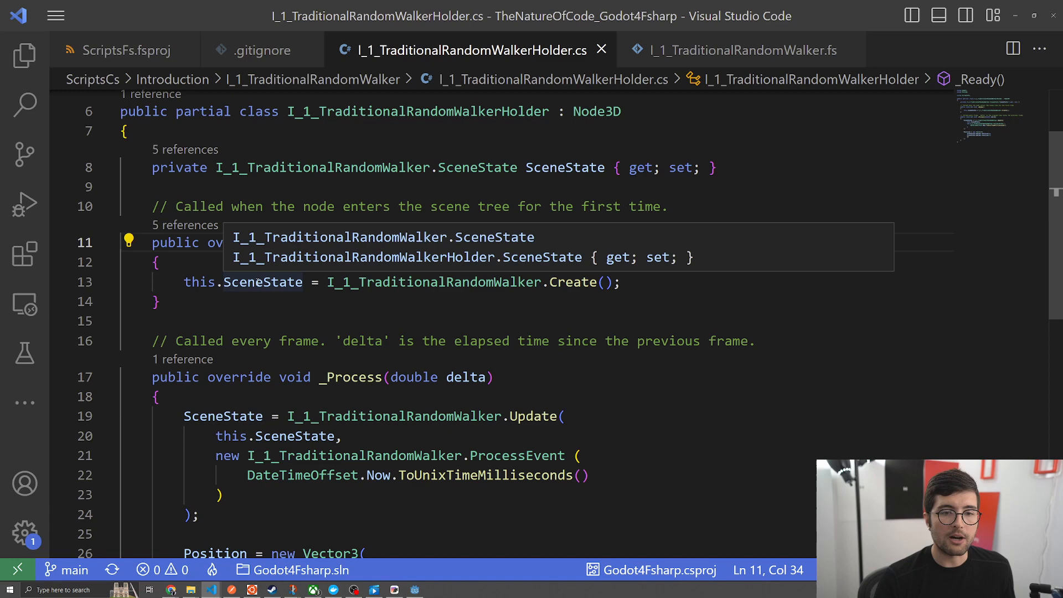
scroll(down, 3)
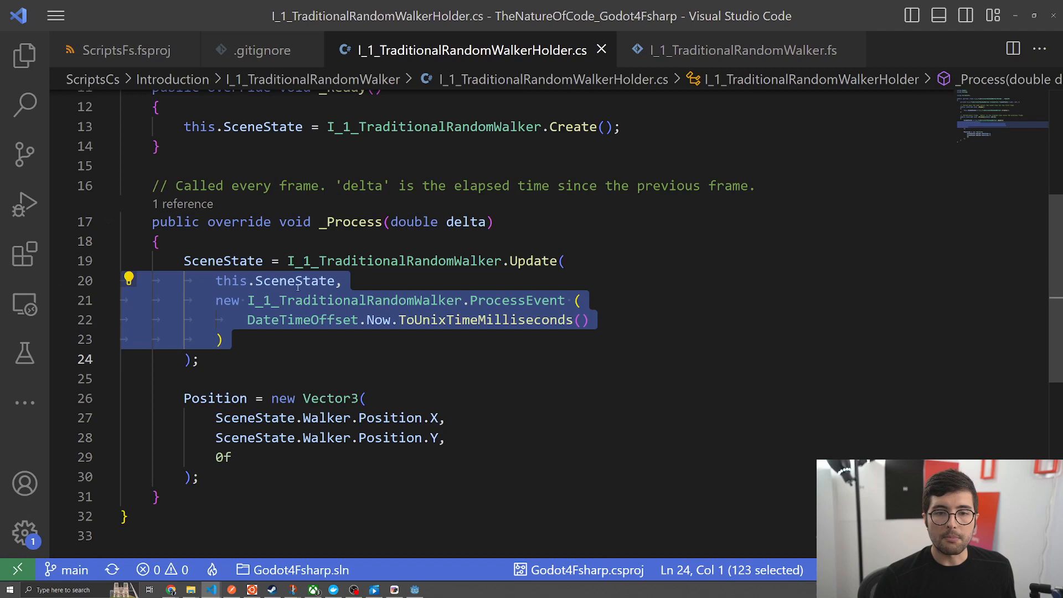
Highlight the stored SceneState result and the Position assignment in _Process
double_click(296, 280)
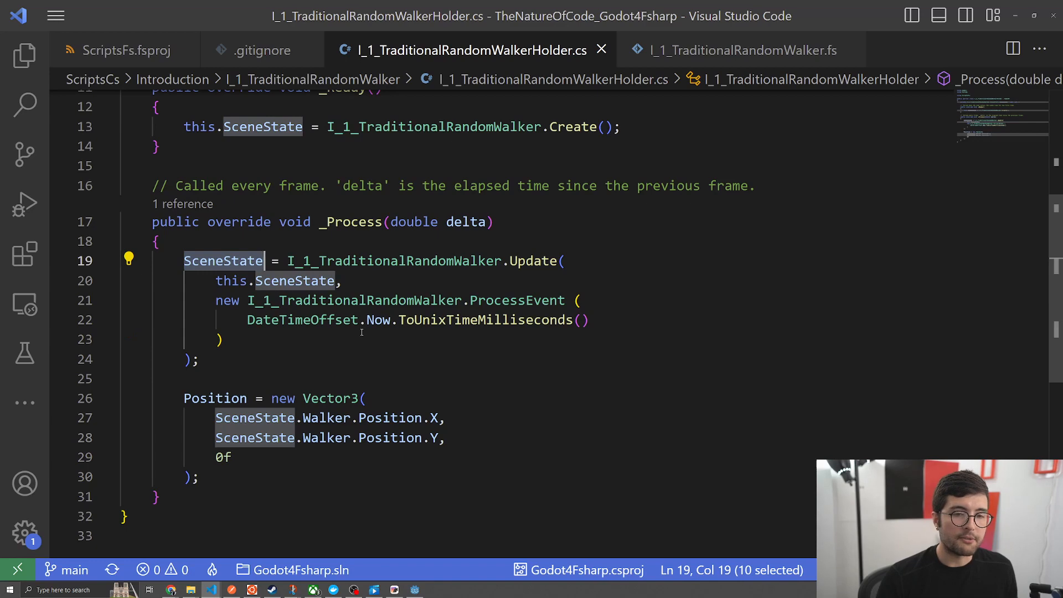
scroll(down, 3)
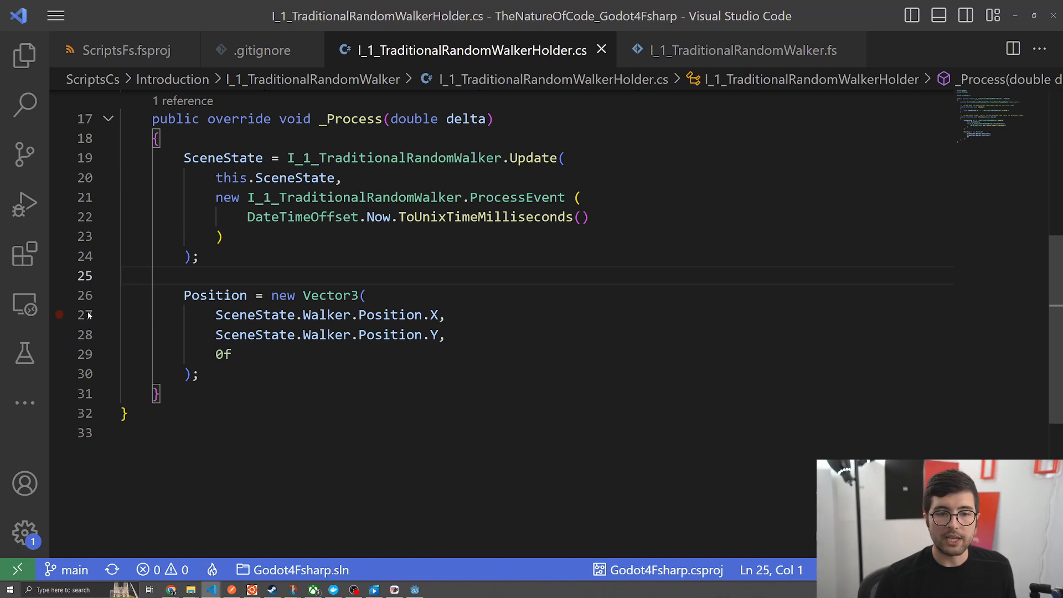
drag(184, 294, 198, 373)
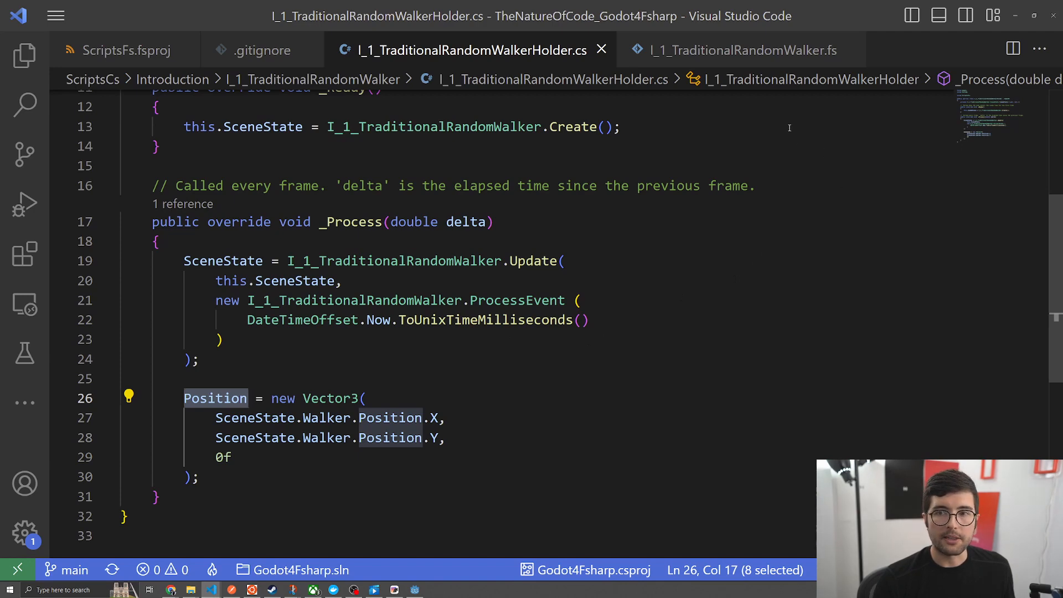
Switch to the F# I_1_TraditionalRandomWalker module
click(738, 50)
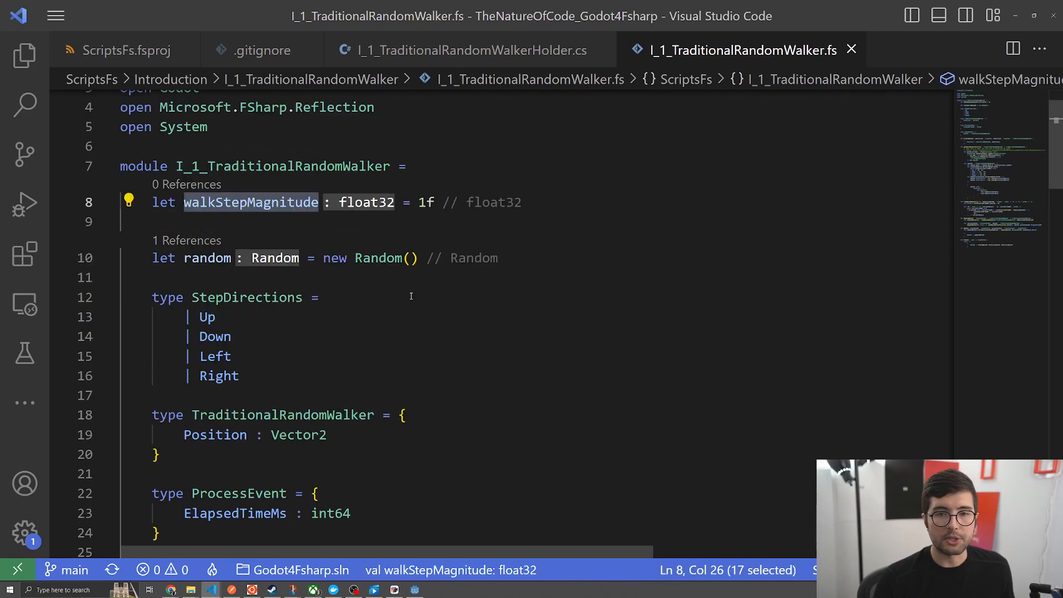
Highlight walkStepMagnitude and the random number generator definition
double_click(207, 258)
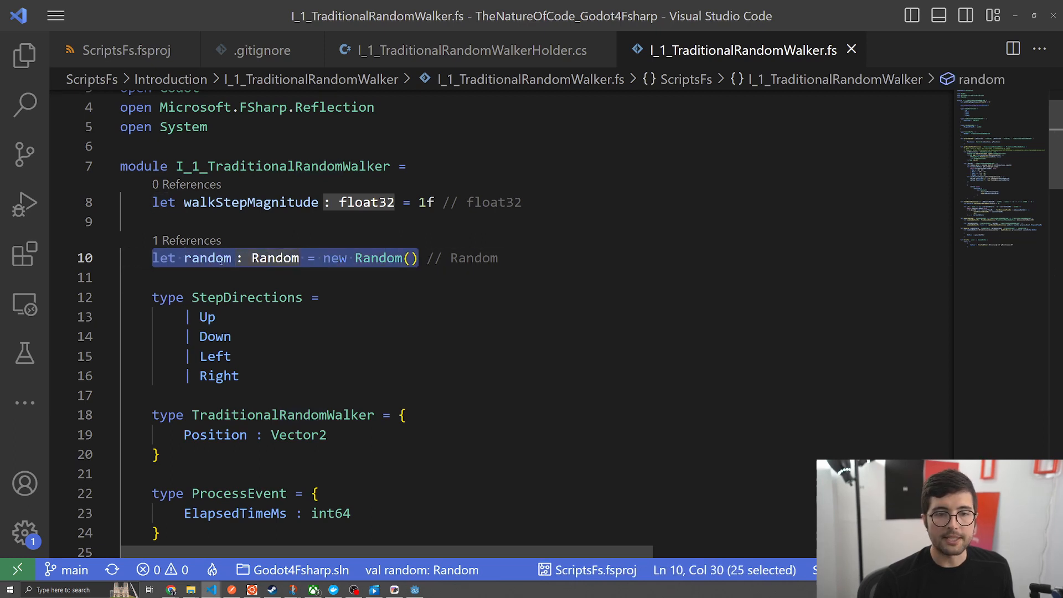
double_click(208, 258)
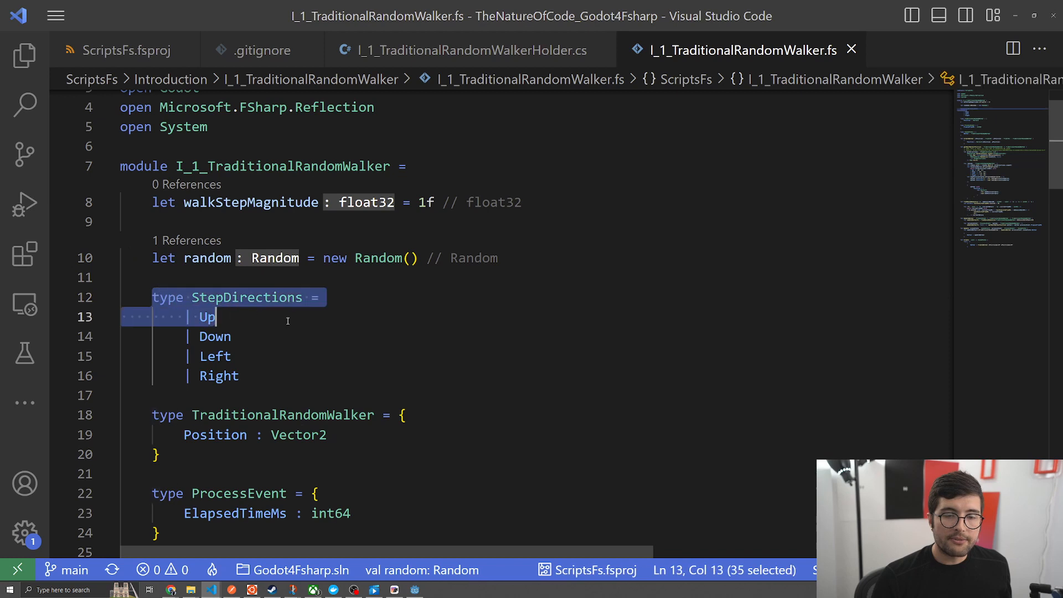
drag(217, 317, 325, 383)
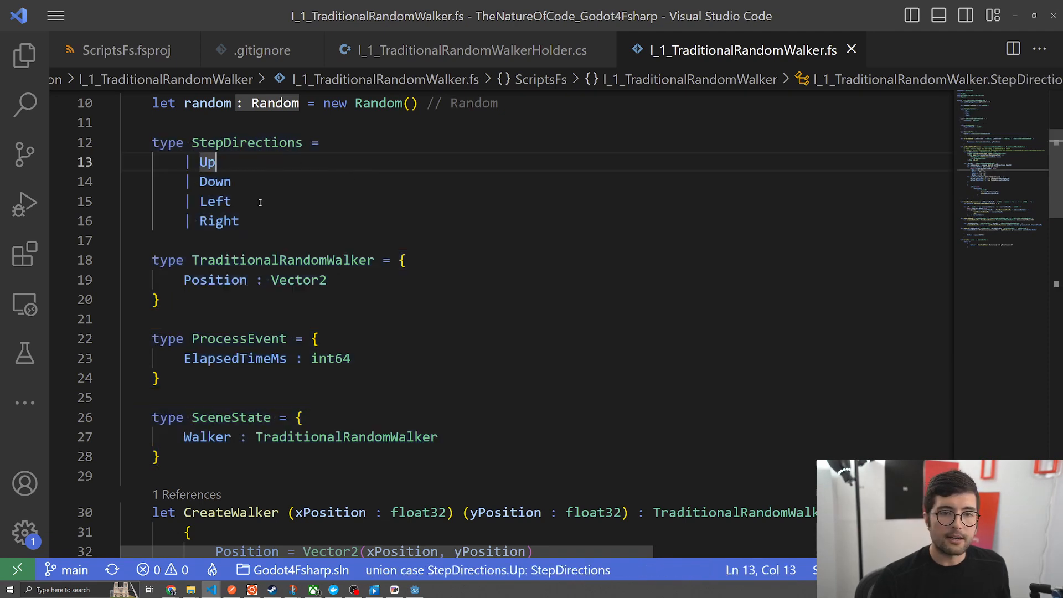
double_click(207, 162)
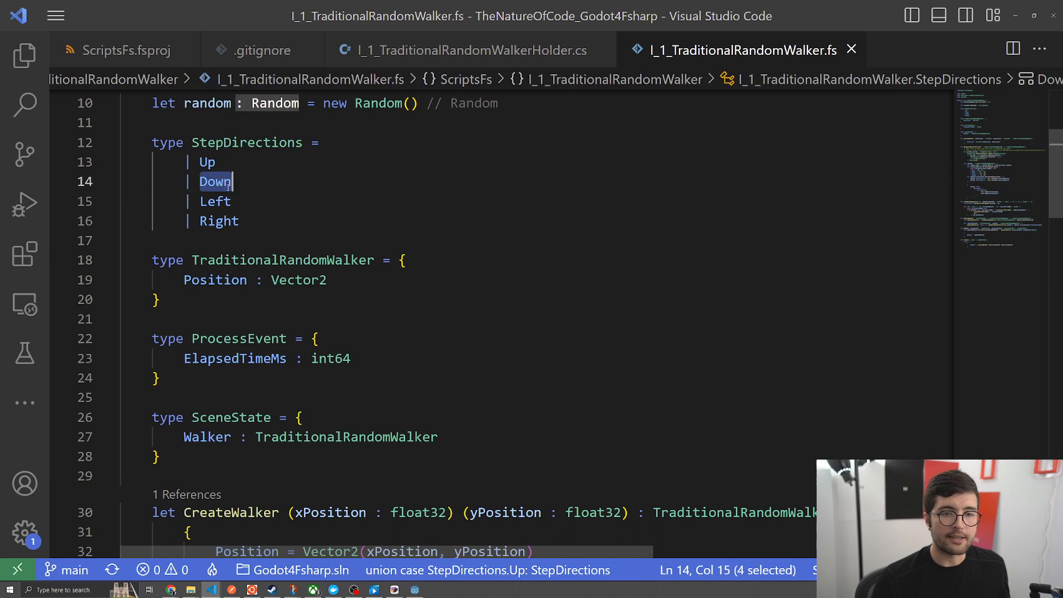
click(223, 220)
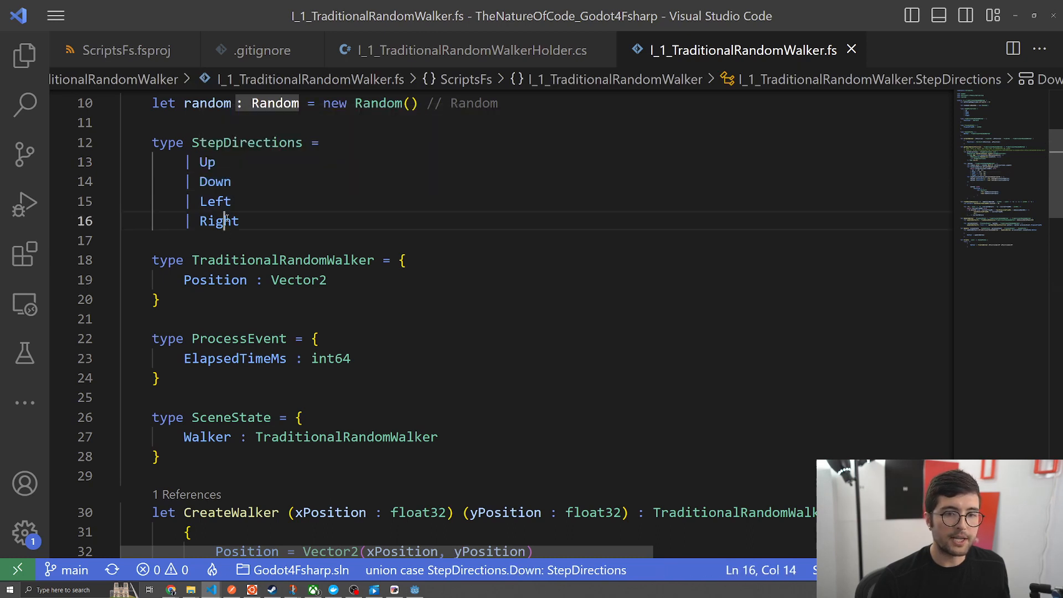
double_click(218, 222)
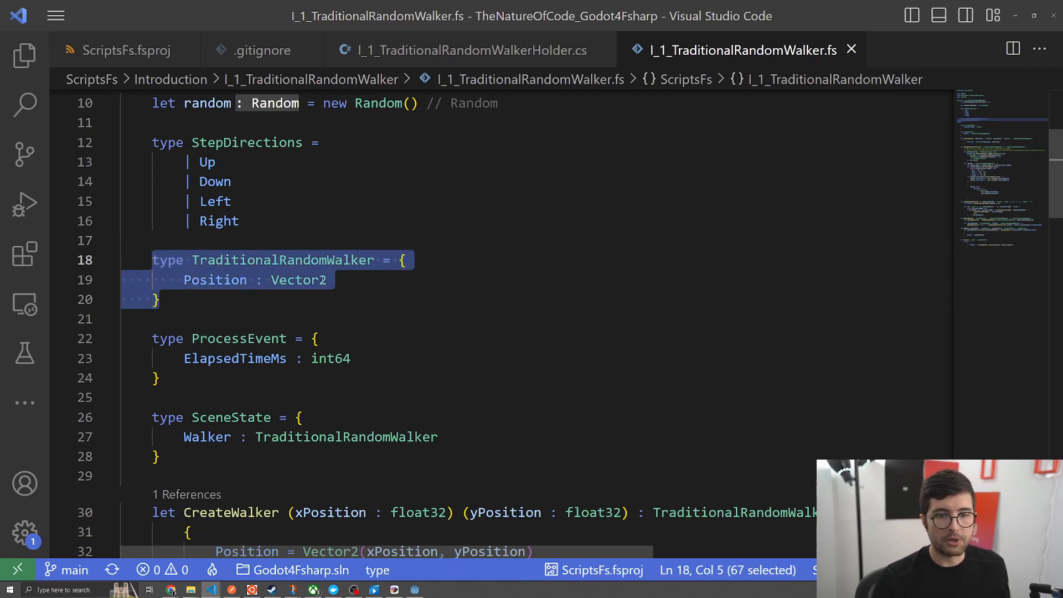
scroll(down, 3)
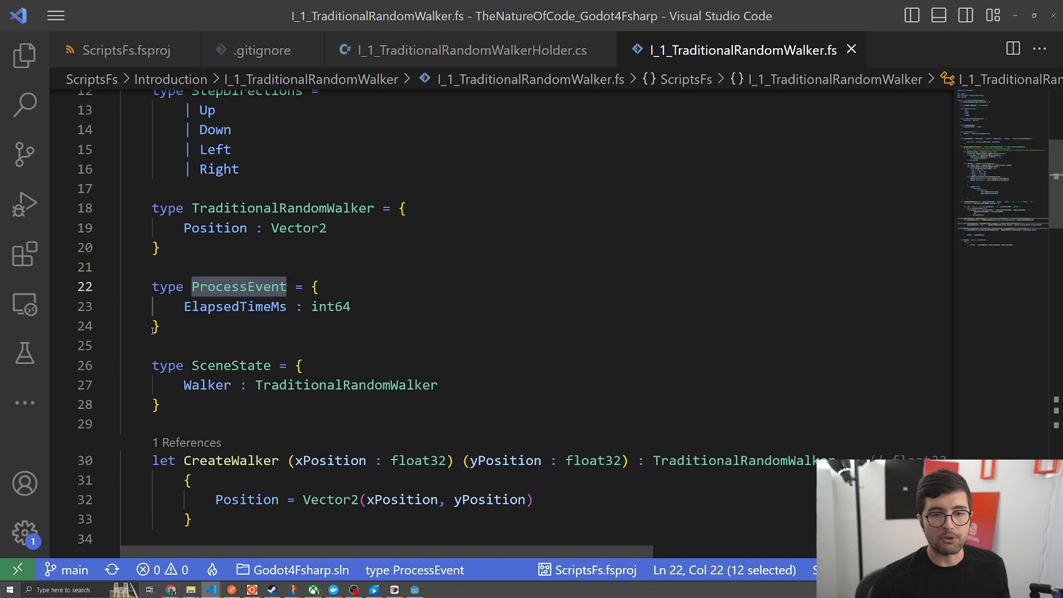
scroll(down, 3)
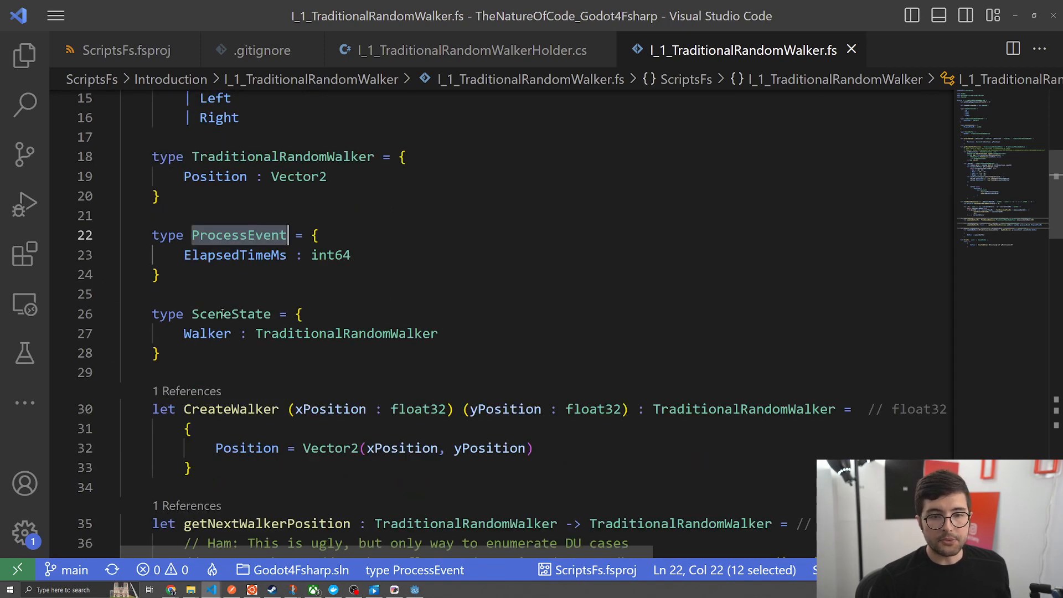
double_click(230, 313)
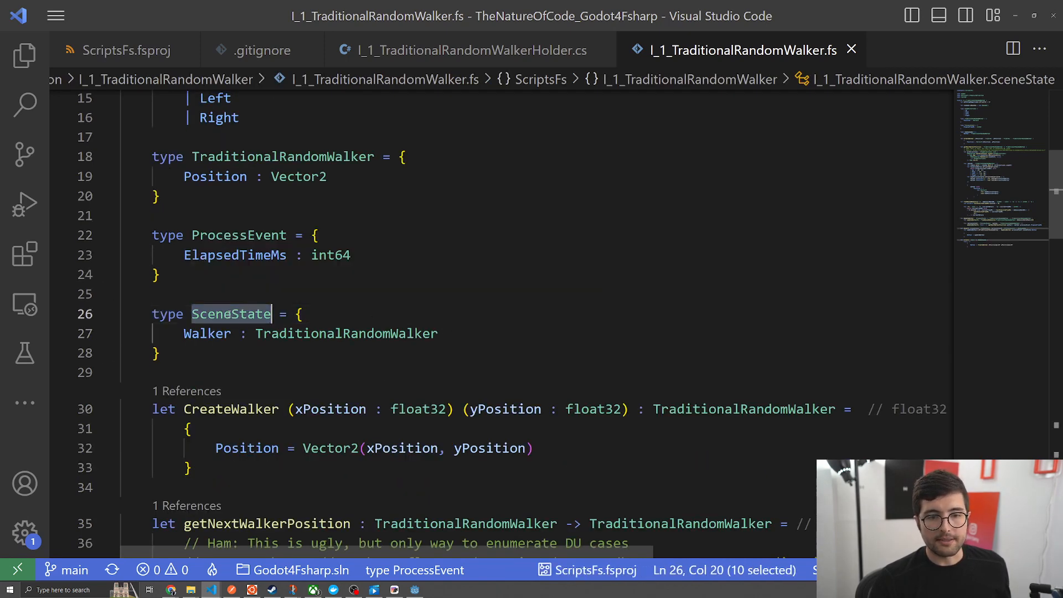
scroll(down, 3)
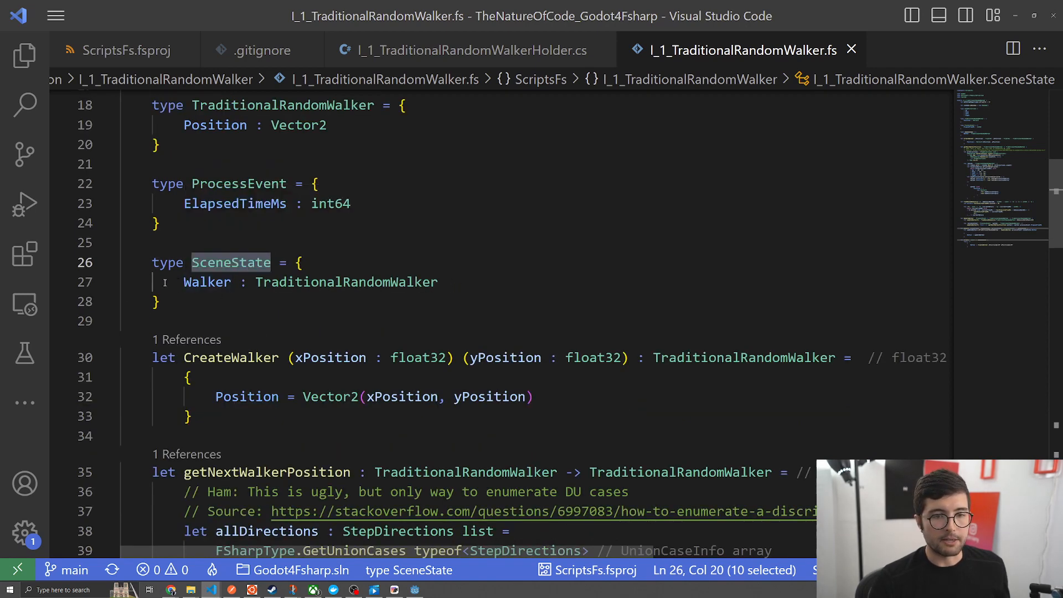
double_click(207, 282)
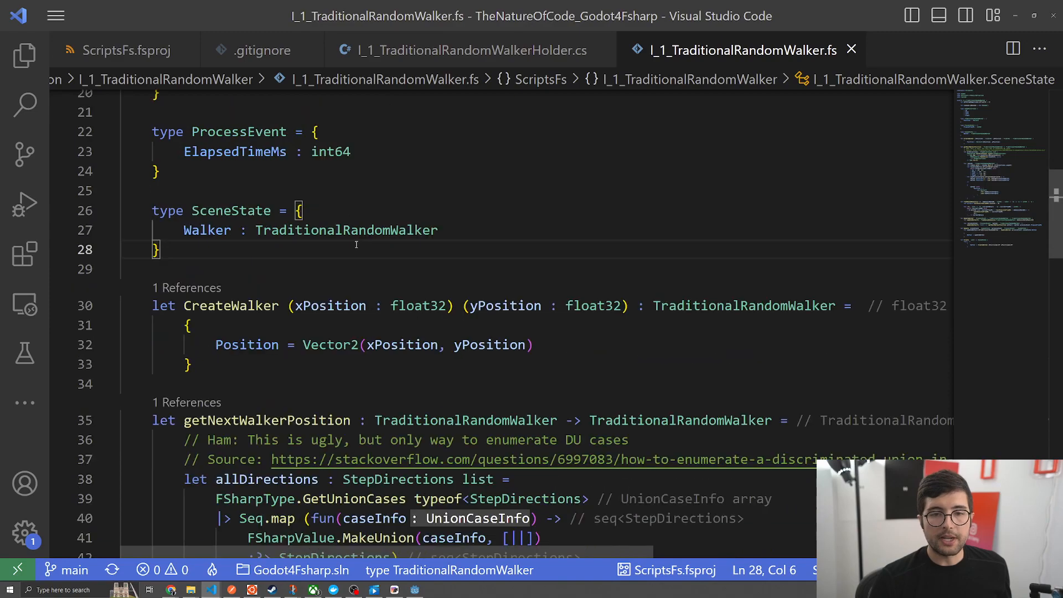
scroll(down, 3)
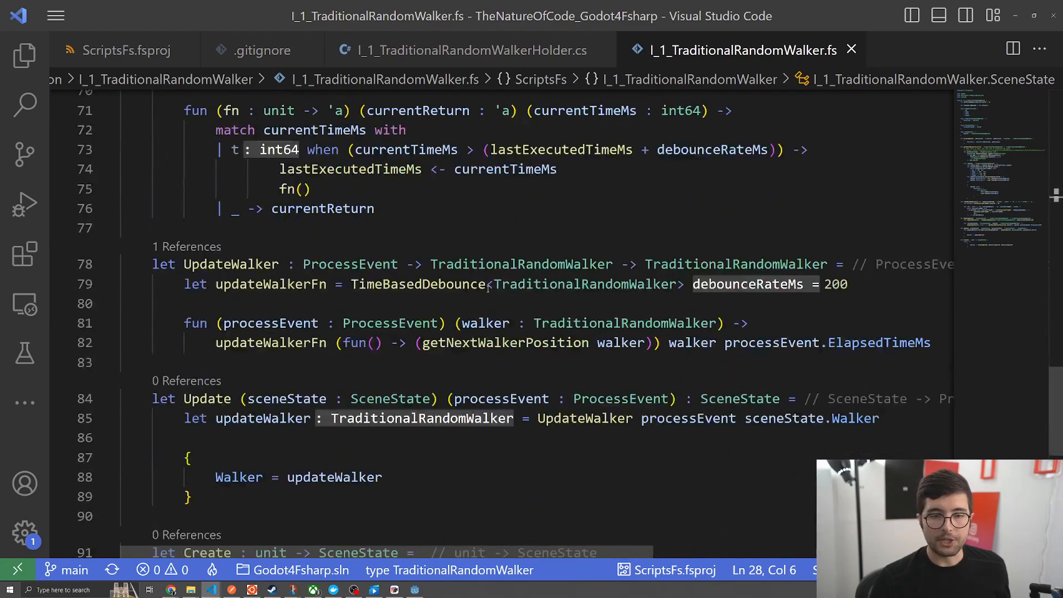
scroll(down, 3)
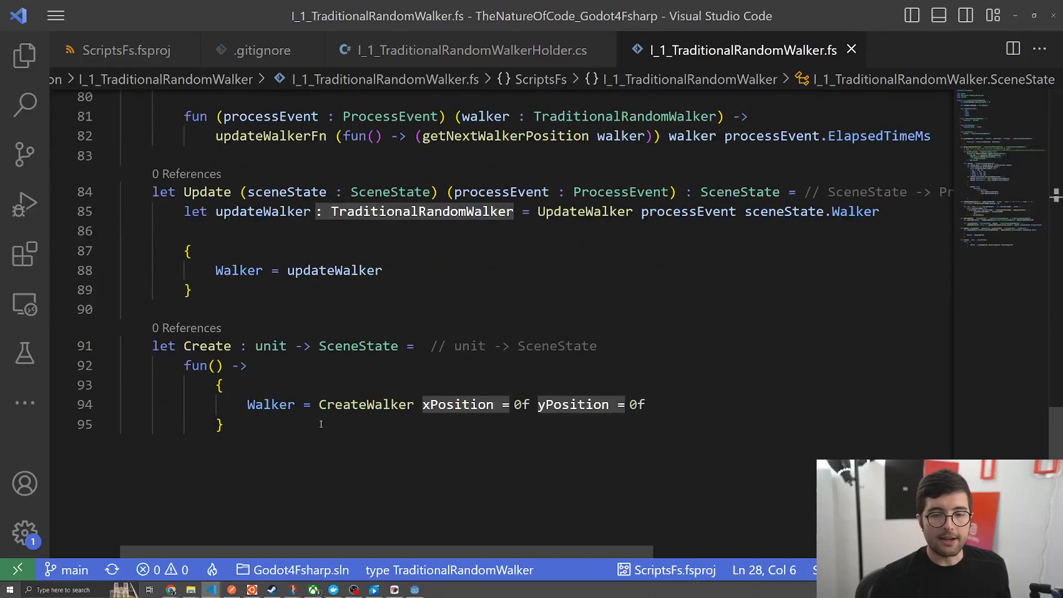
scroll(up, 3)
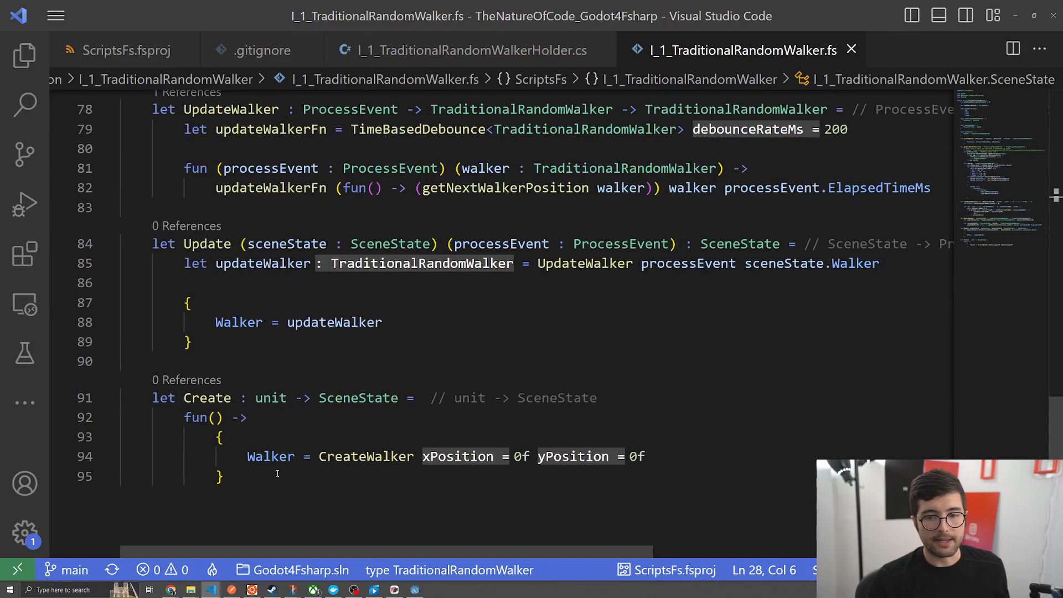
double_click(207, 397)
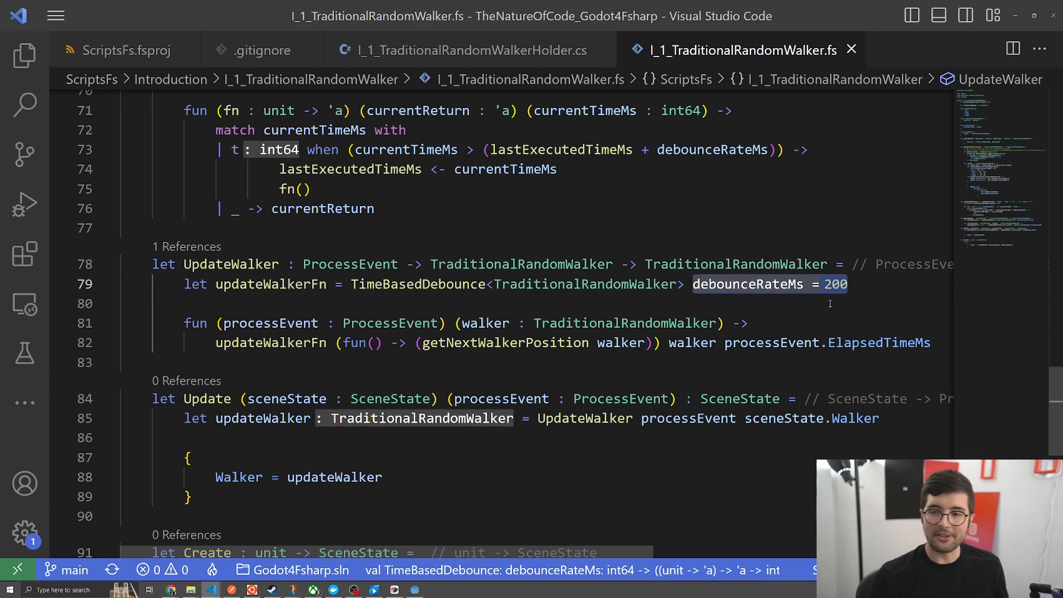
Enter '1' while launching the random walker scene in a debug window
text(1)
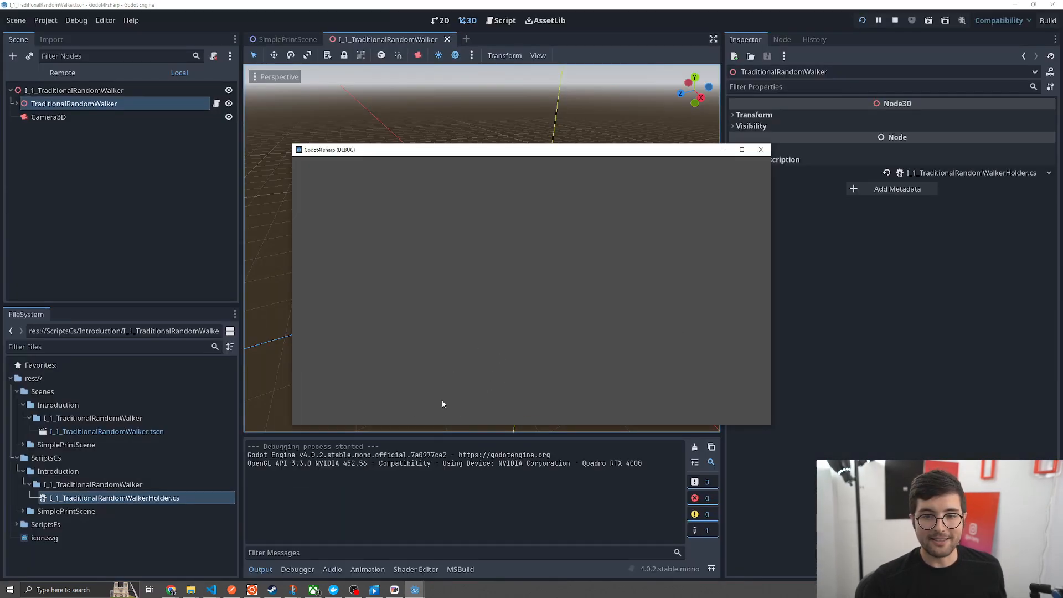
mouse_move(507, 247)
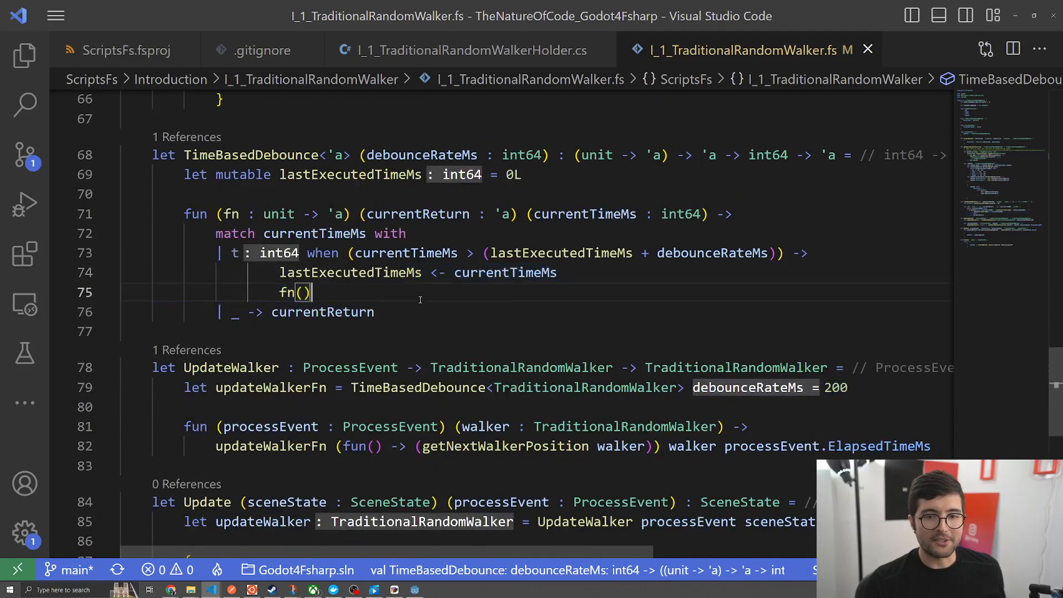
Select the whole TimeBasedDebounce function and scroll up to getNextWalkerPosition
drag(183, 155, 373, 312)
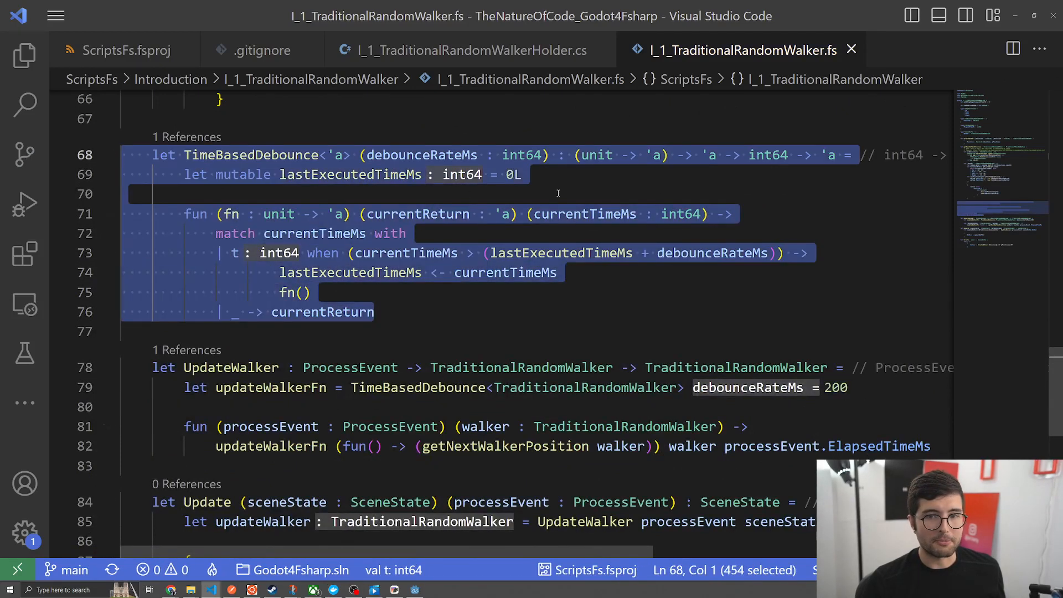
scroll(up, 3)
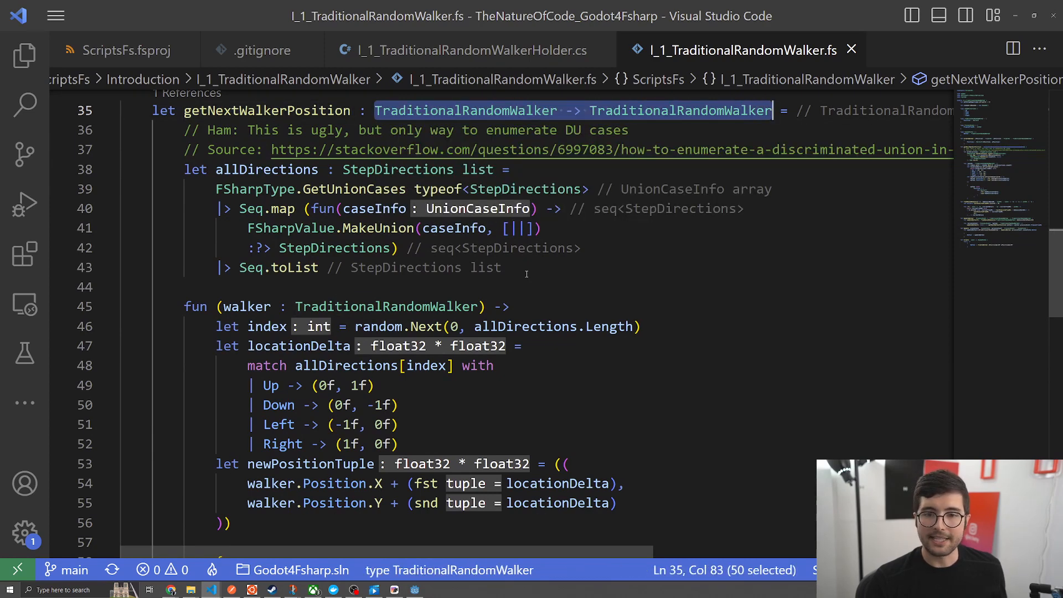
click(185, 170)
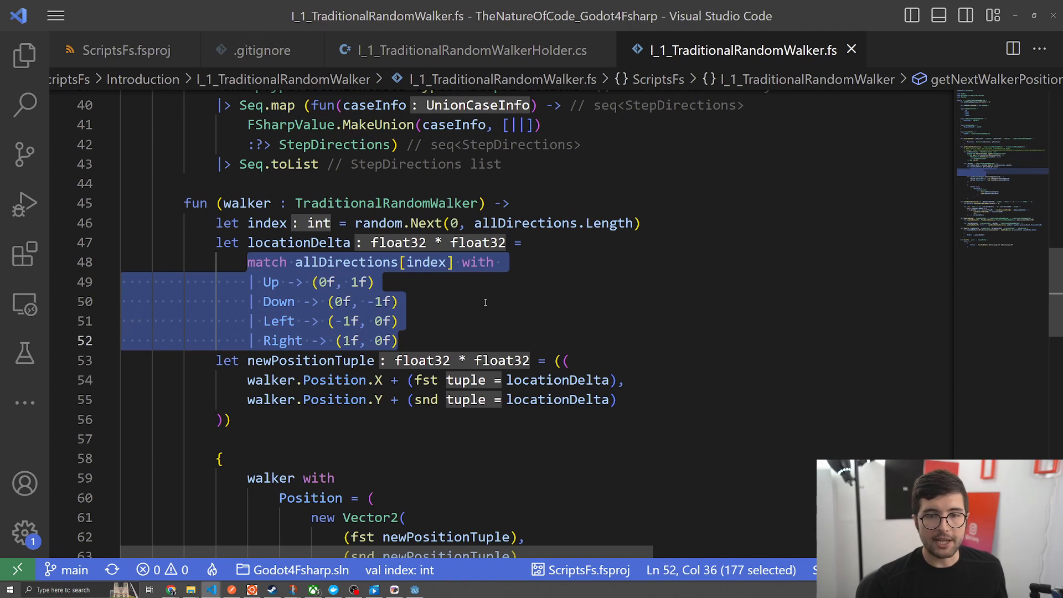
scroll(down, 3)
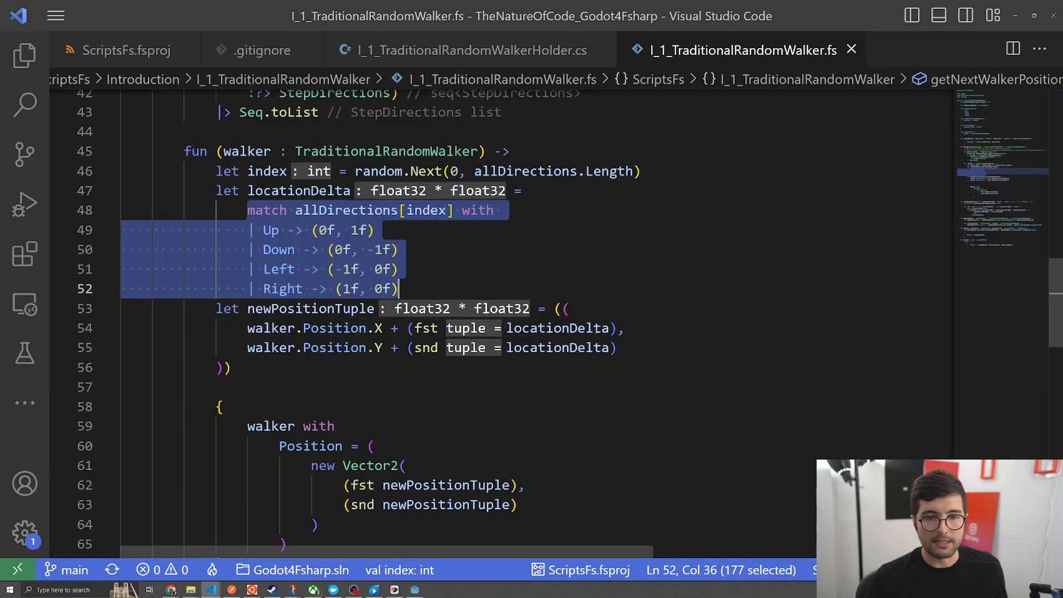
click(400, 269)
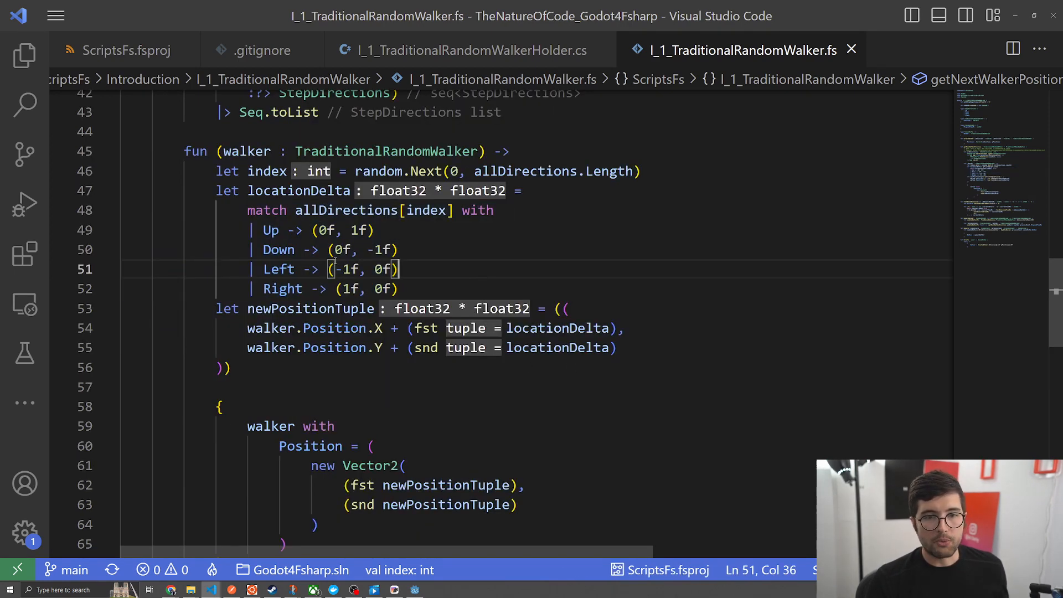
double_click(298, 190)
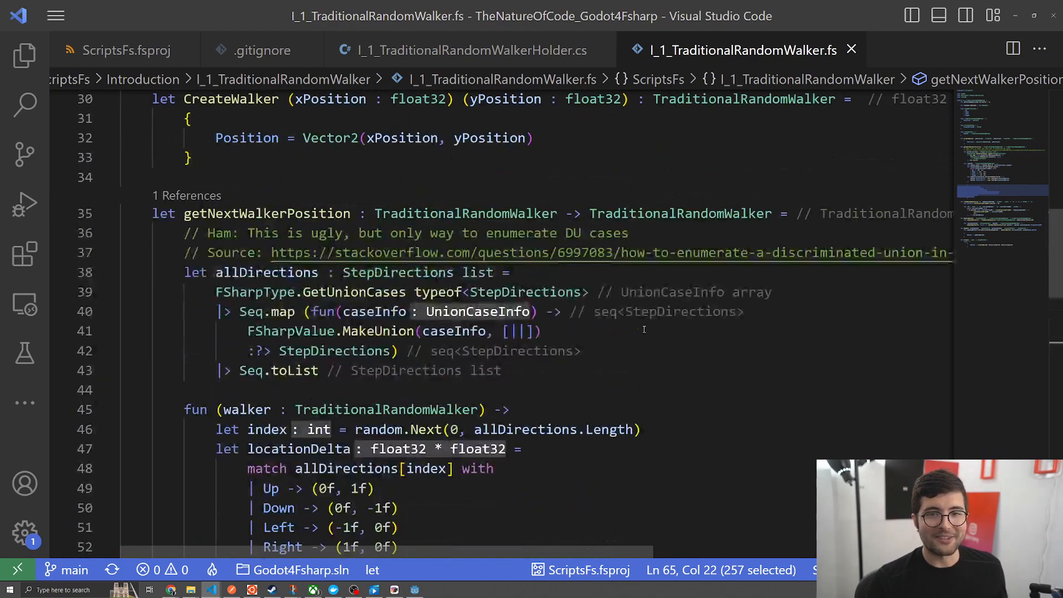
scroll(down, 3)
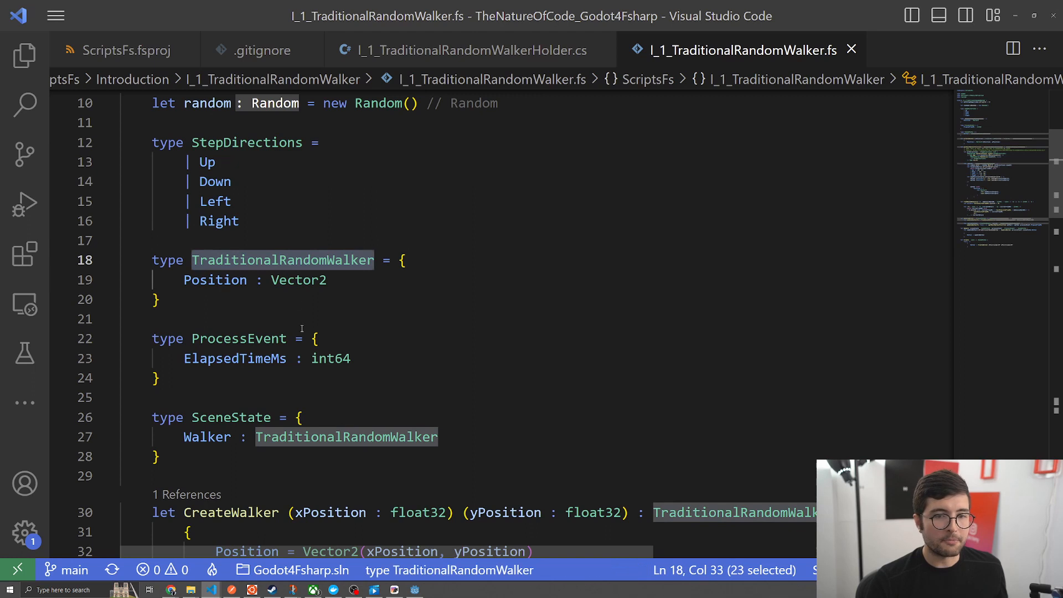
Bring up the Project Files @ GitHub slide with the example repository
double_click(231, 418)
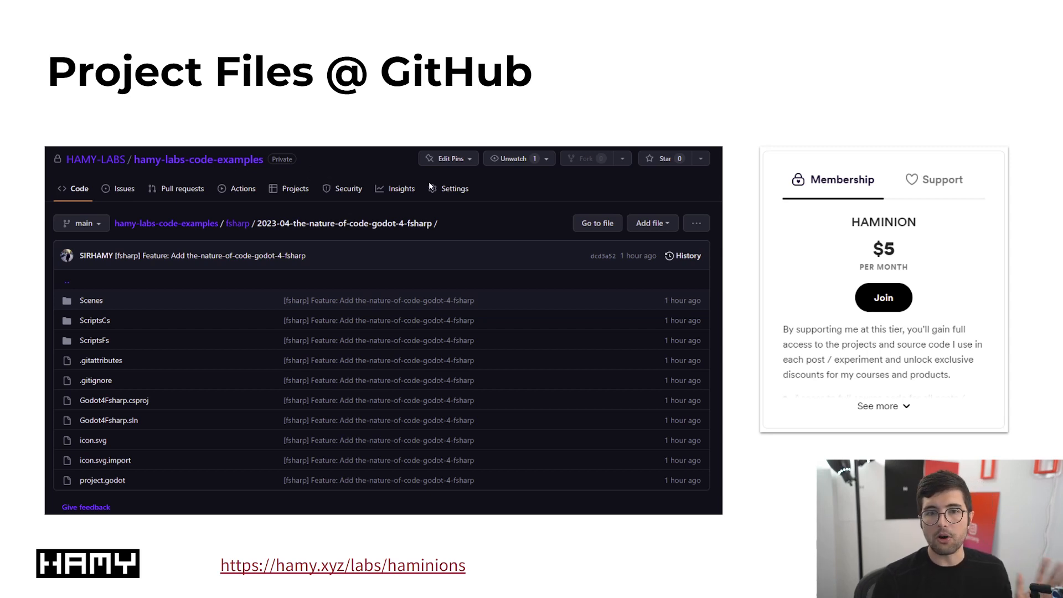
mouse_move(636, 539)
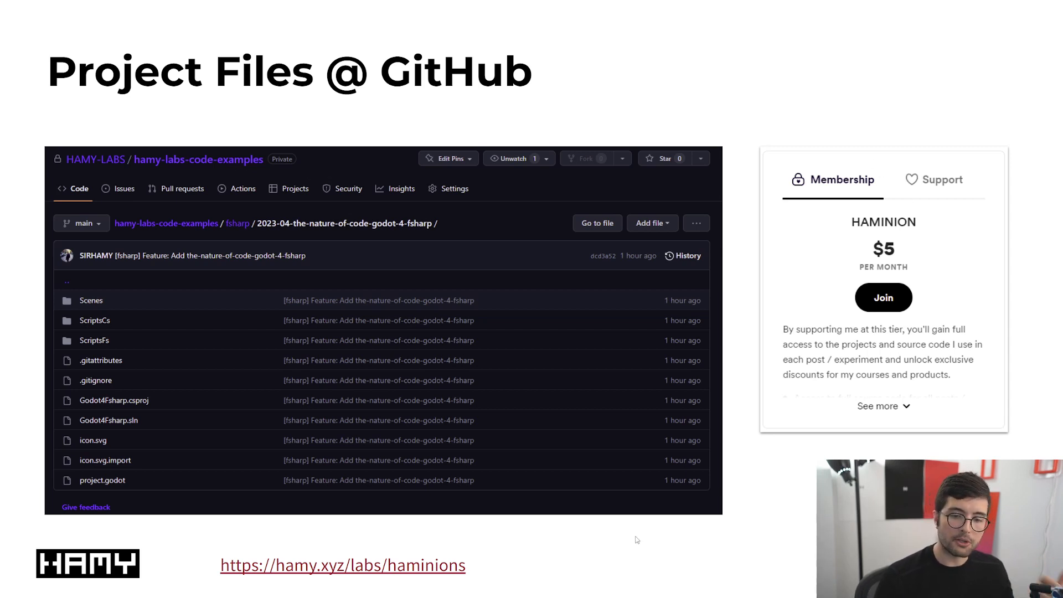